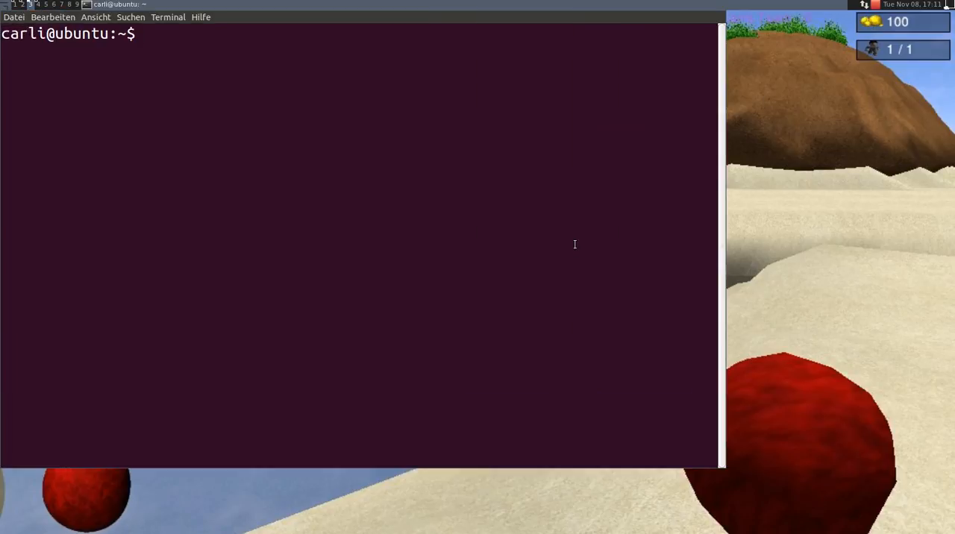
# Step: Change into the gwx/hg directory and launch Golden Wipf eXtreme with gwX
pyautogui.write('cd gwx/hg/')
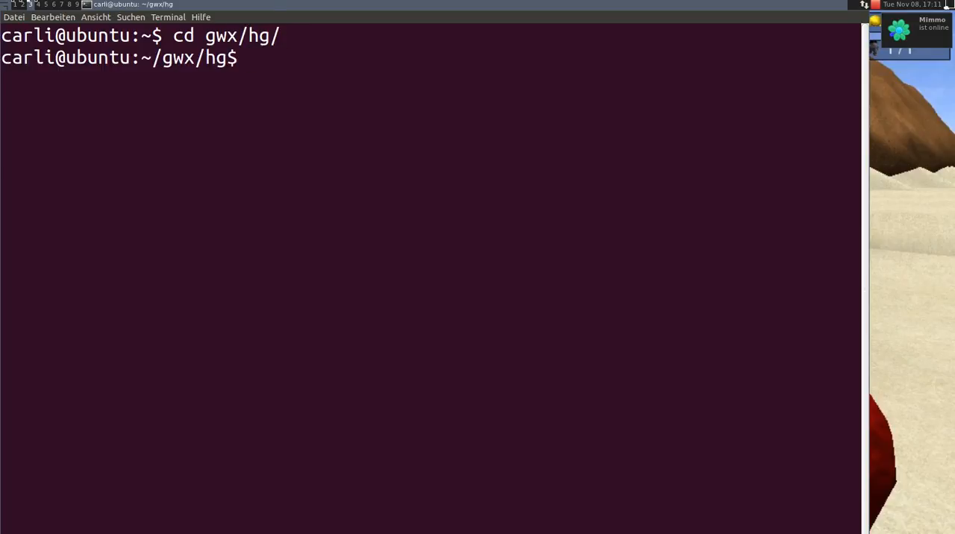
pyautogui.write('gwX')
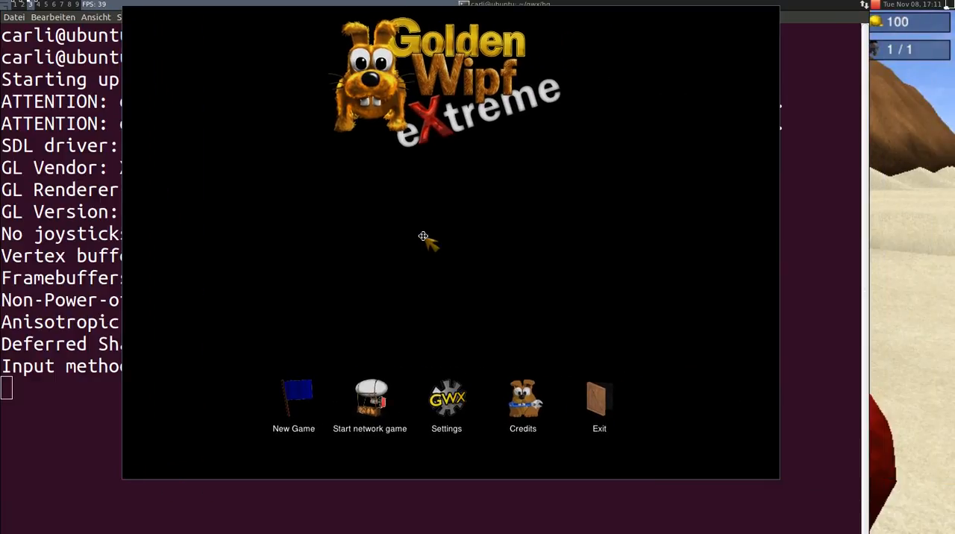
# Step: Set the Language field in Settings to 'cpp'
pyautogui.click(446, 399)
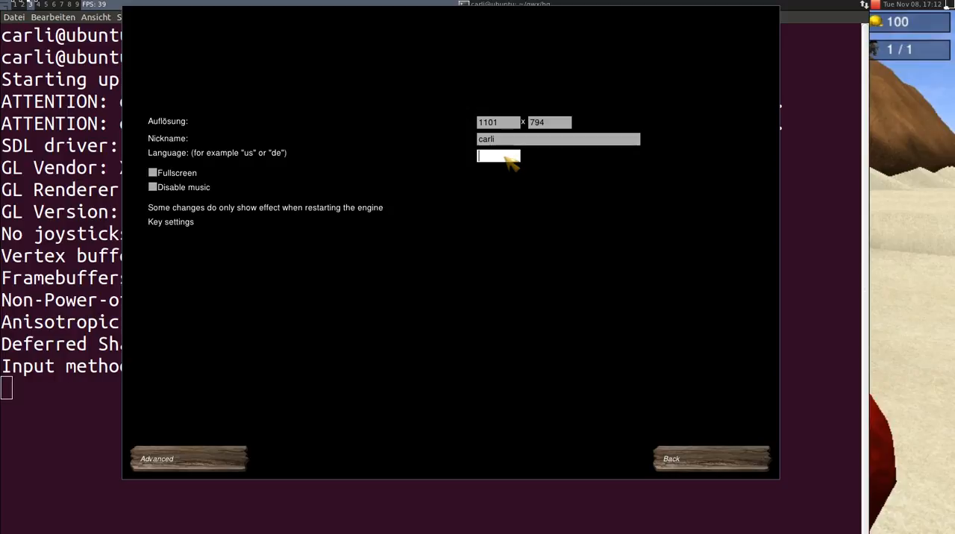
pyautogui.write('cpp')
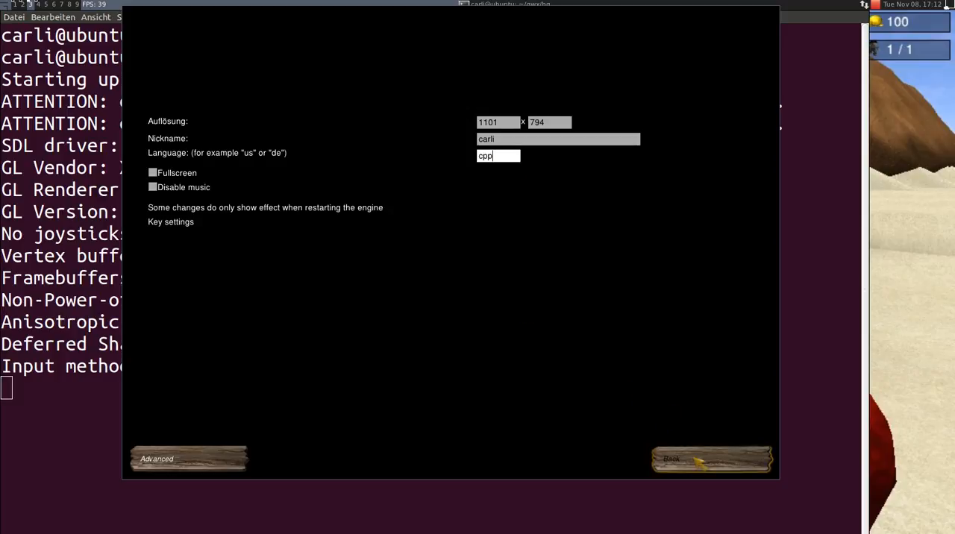
# Step: Leave Settings to see the main menu's 'need to translate for cpp' labels
pyautogui.click(710, 459)
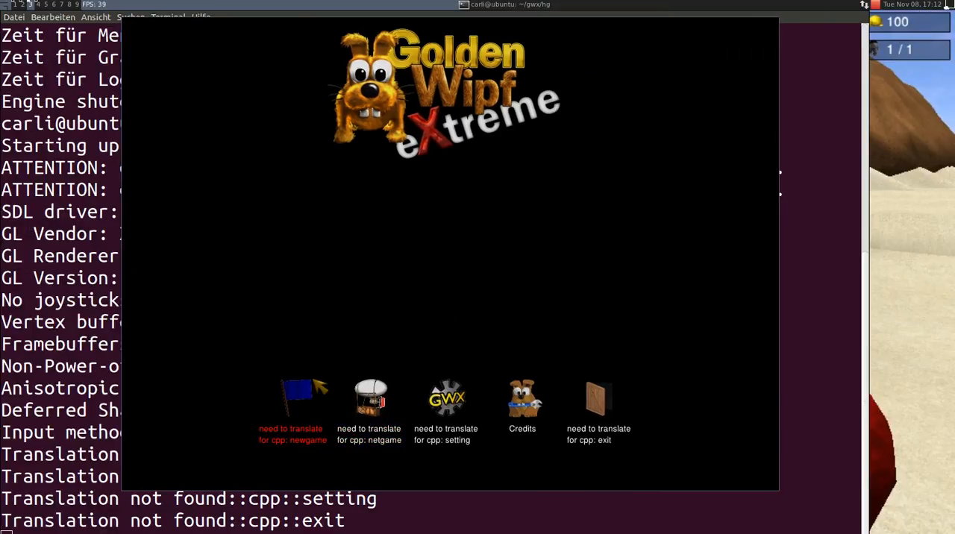
pyautogui.moveTo(273, 434)
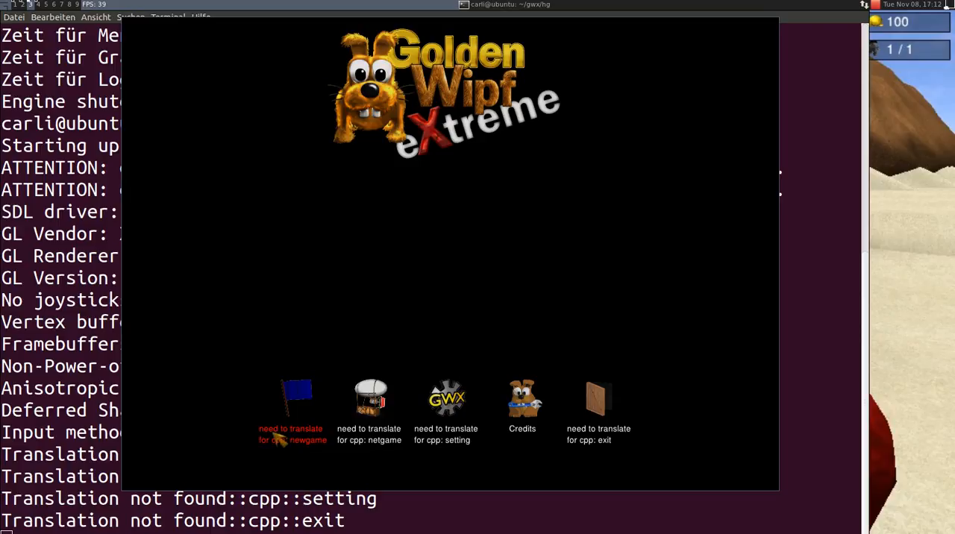
pyautogui.moveTo(296, 445)
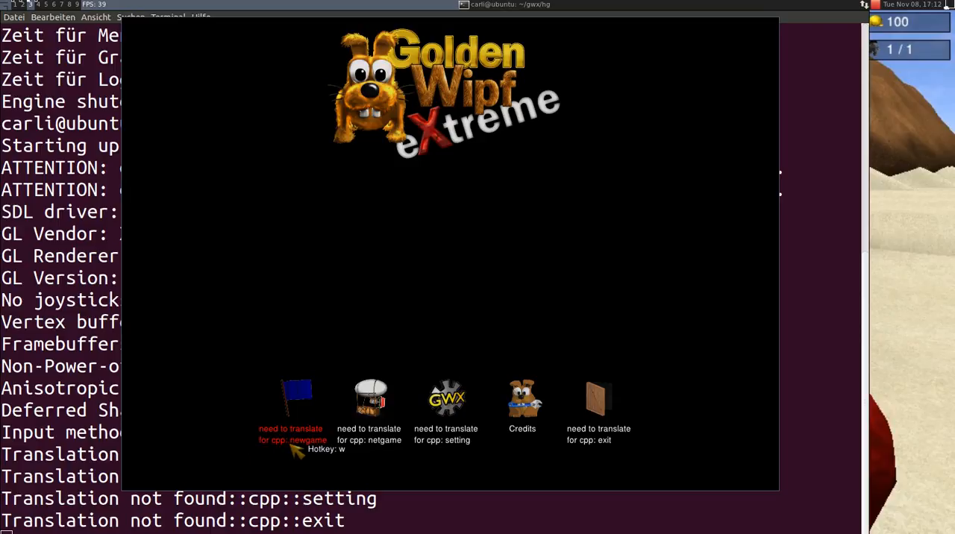
pyautogui.moveTo(166, 426)
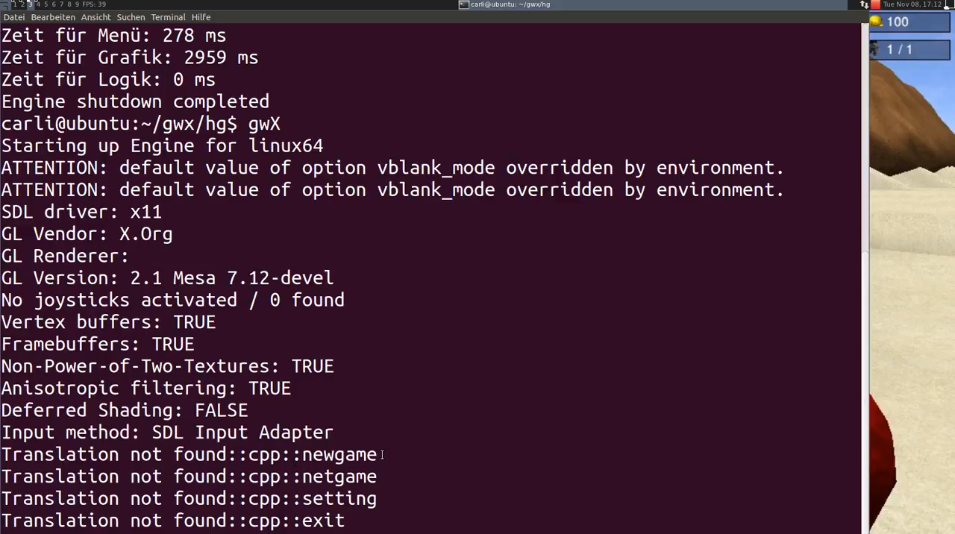
pyautogui.moveTo(415, 408)
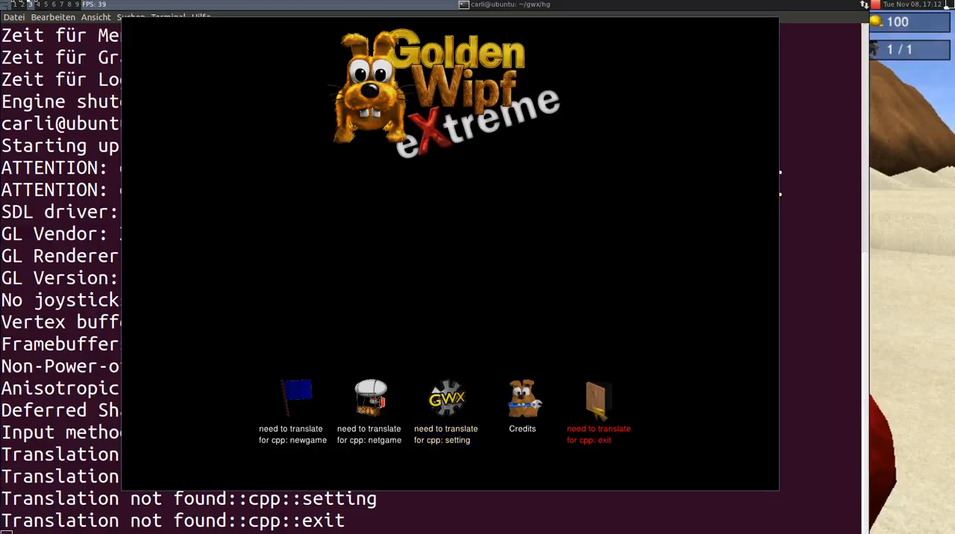
# Step: Quit the game, find all us.lang files, and open the menus folder in Nautilus
pyautogui.click(598, 399)
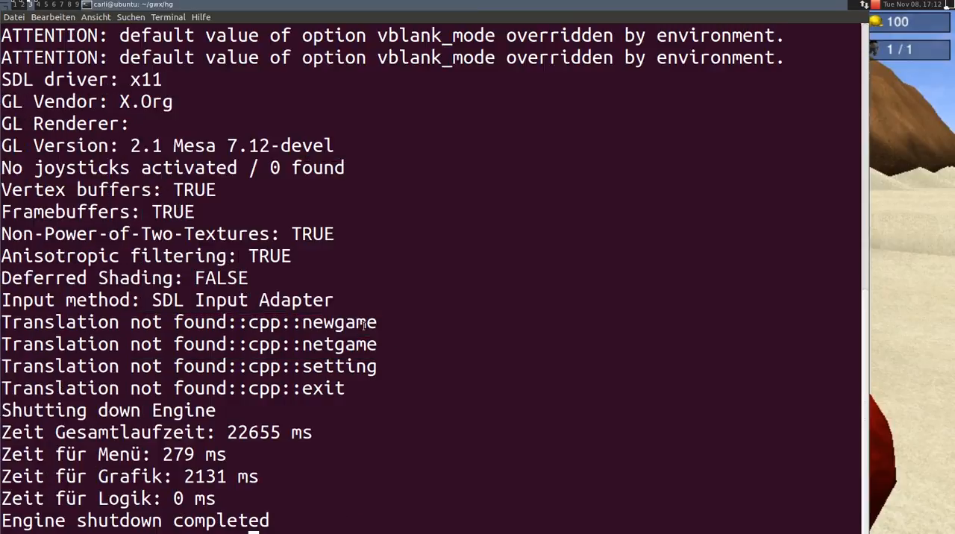
pyautogui.scroll(-3)
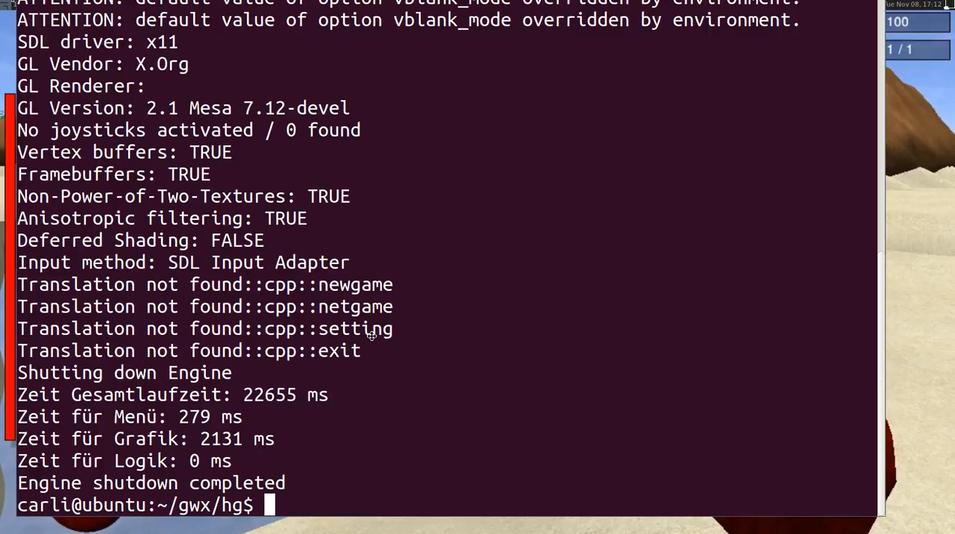
pyautogui.write('f')
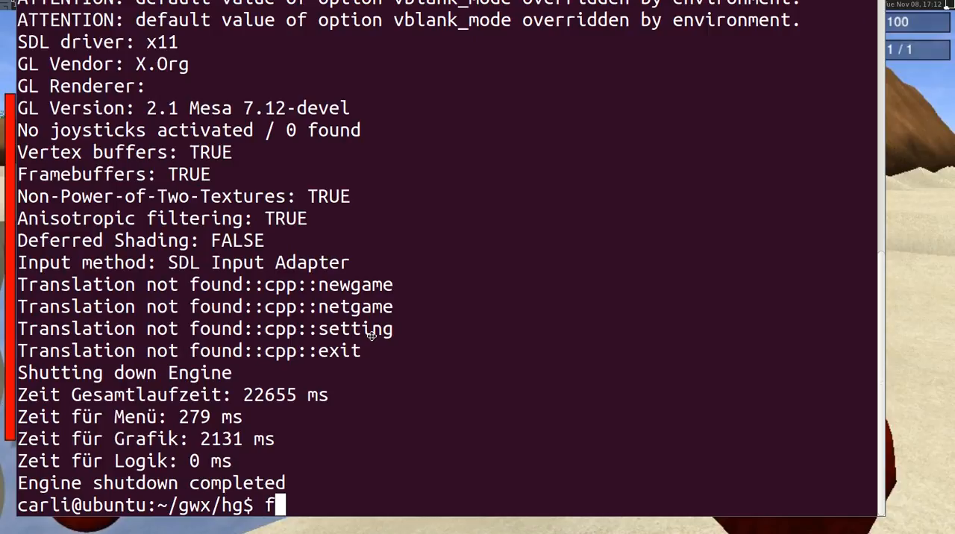
pyautogui.write('ind -i')
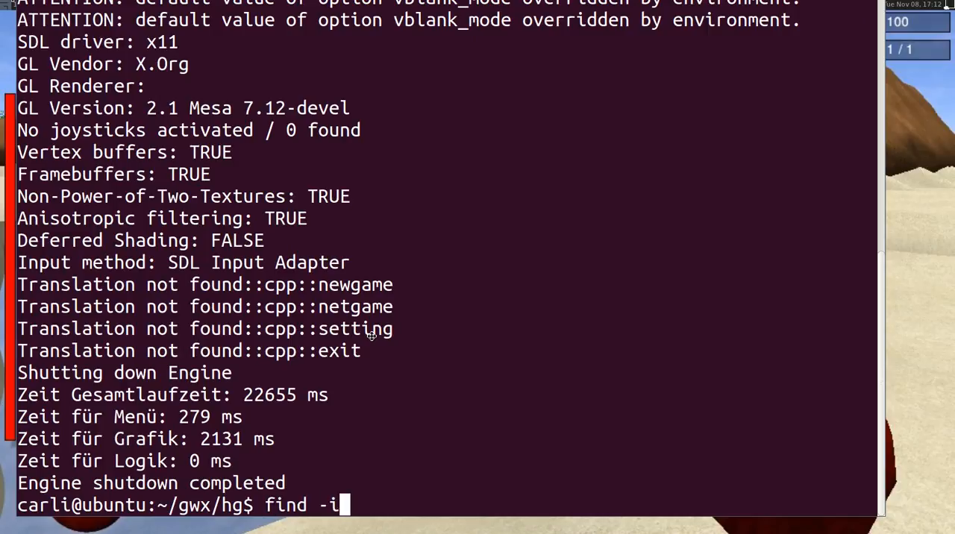
pyautogui.write('name')
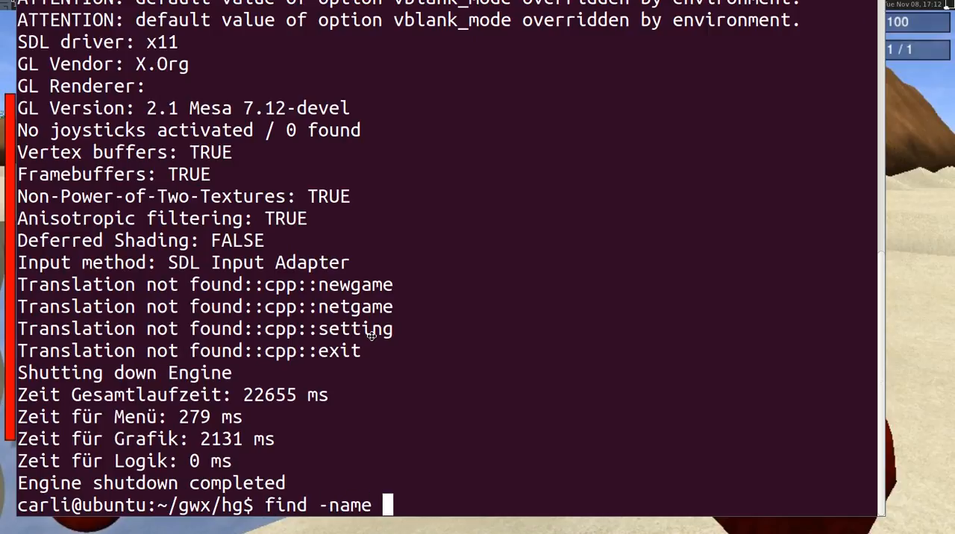
pyautogui.write('us.lang')
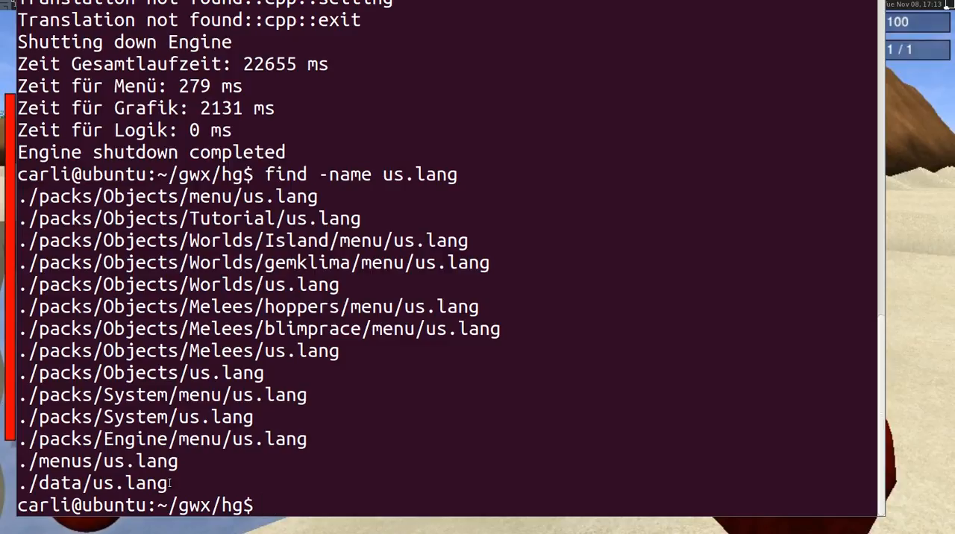
pyautogui.doubleClick(92, 482)
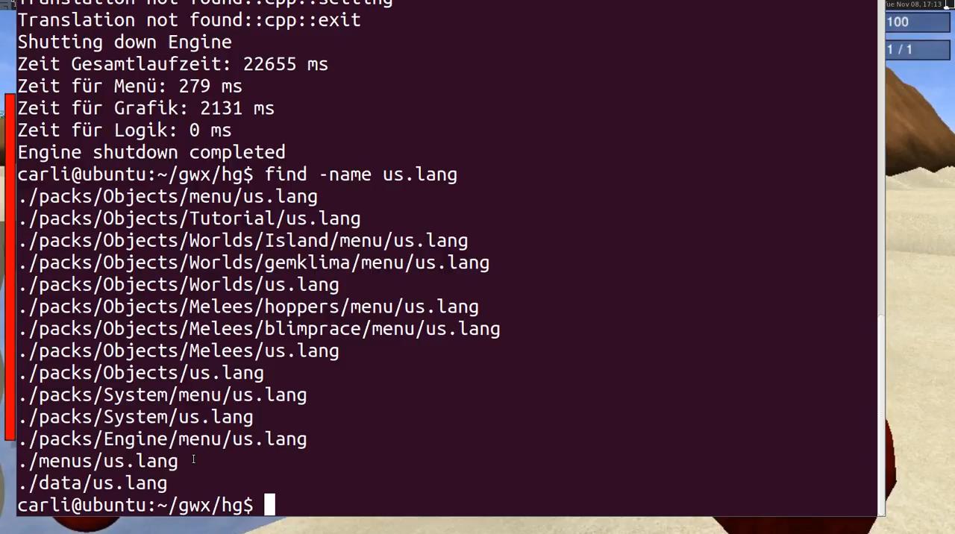
pyautogui.write('nautilus menus/')
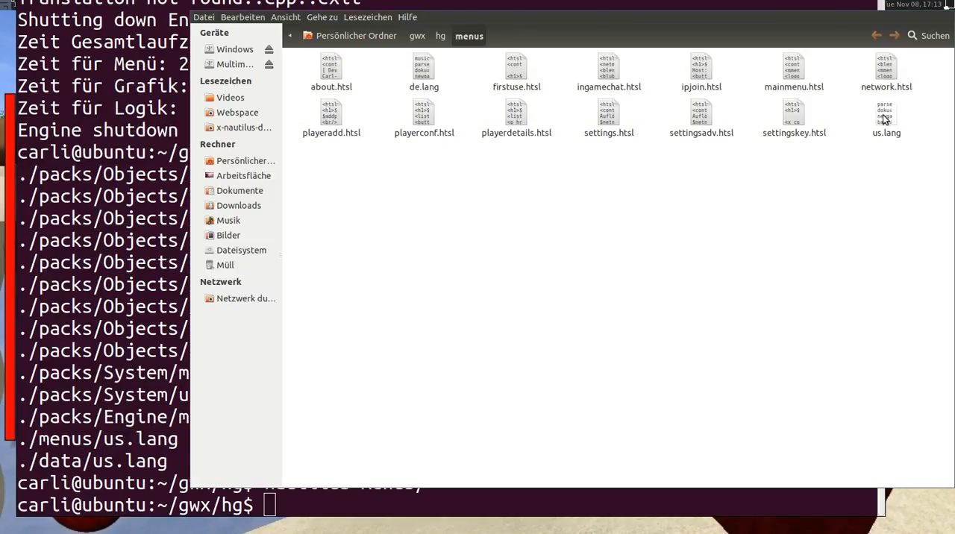
# Step: Rename the us.lang copy to cpp.lang and open it in the text editor
pyautogui.click(886, 119)
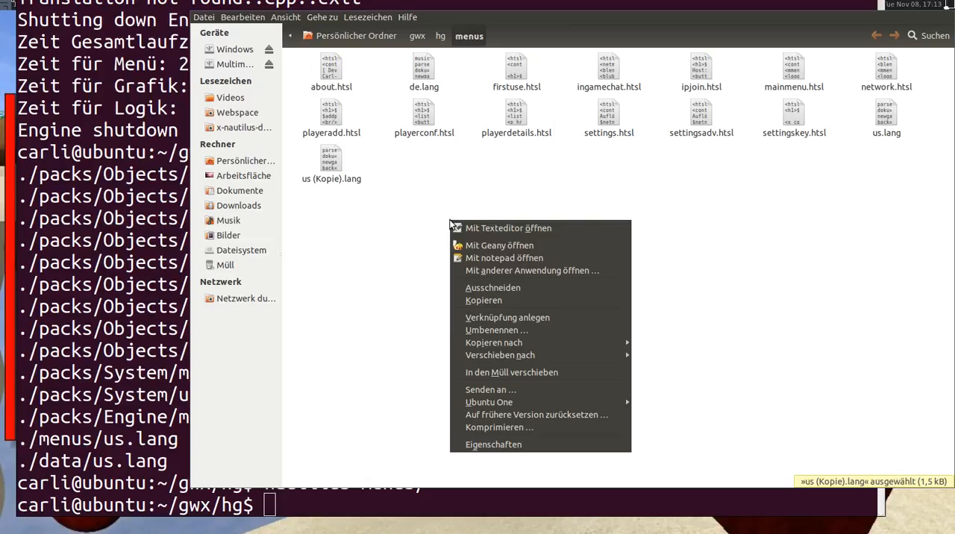
pyautogui.click(496, 330)
pyautogui.write('cpp')
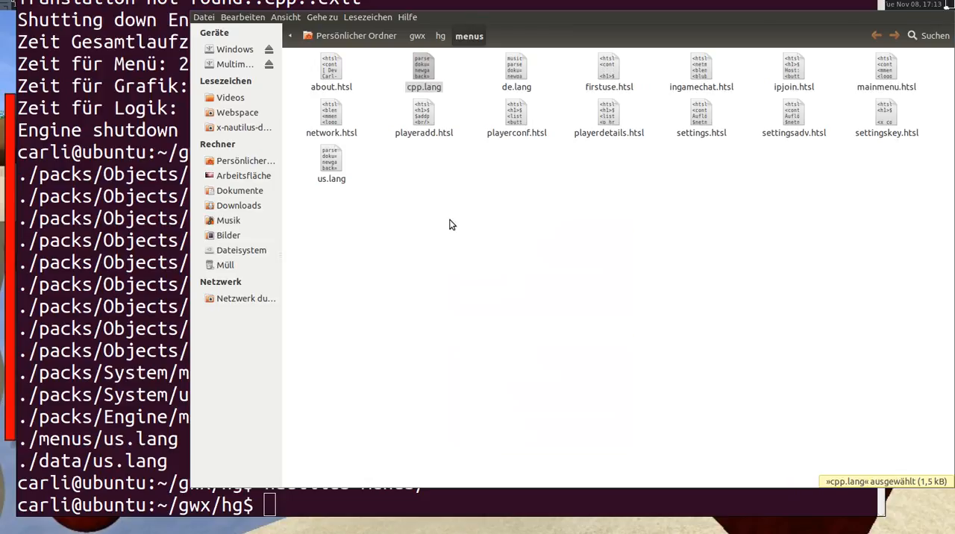
pyautogui.rightClick(423, 67)
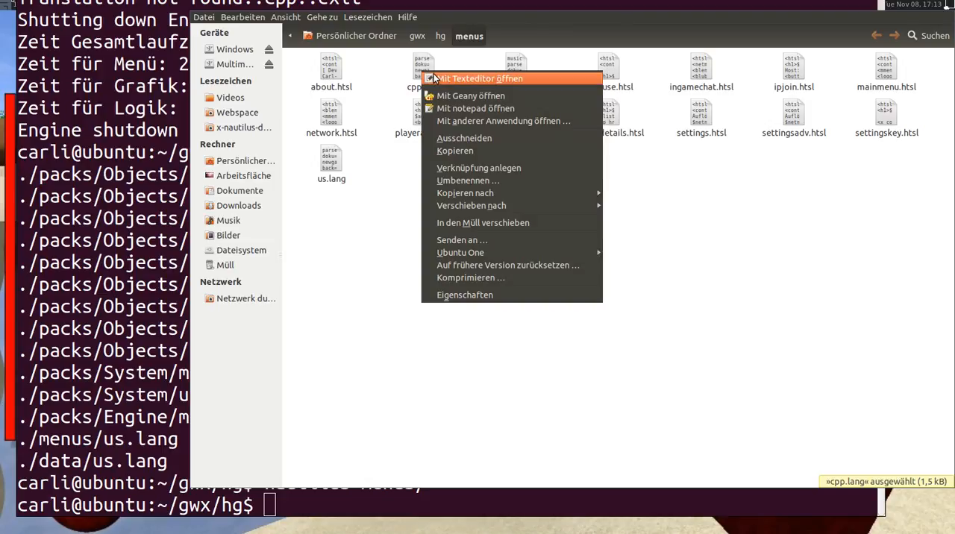
pyautogui.click(479, 78)
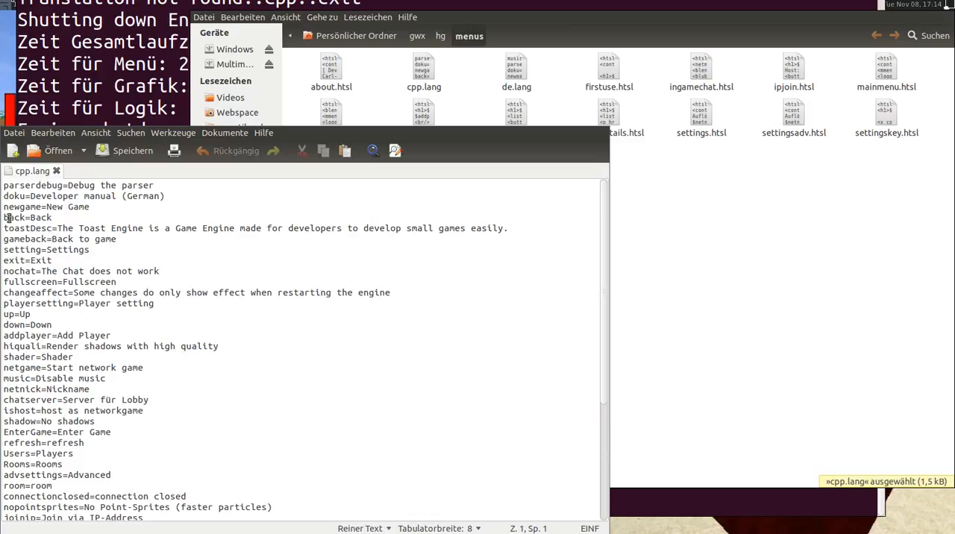
# Step: Change the back label to back() and the exit label to return
pyautogui.doubleClick(13, 218)
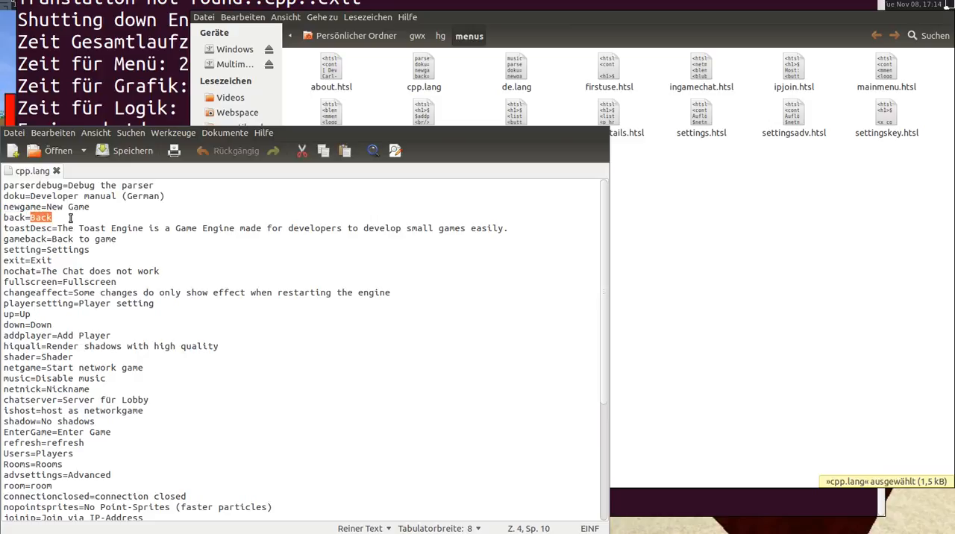
pyautogui.write('back')
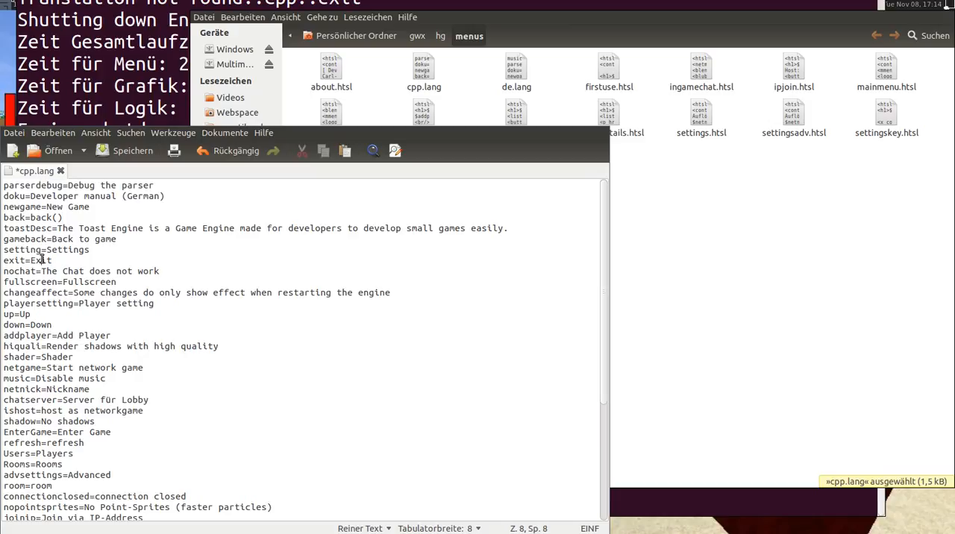
pyautogui.write('retu')
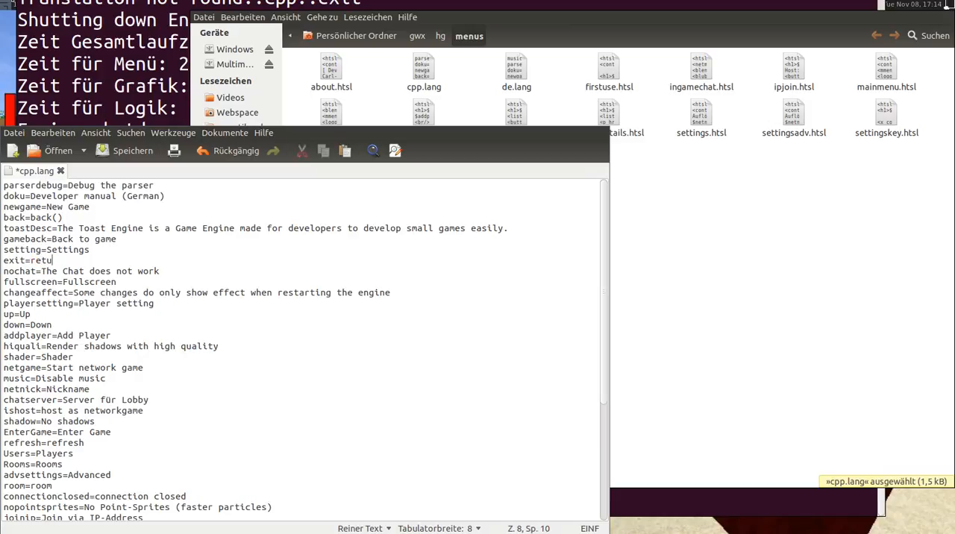
pyautogui.write('rn')
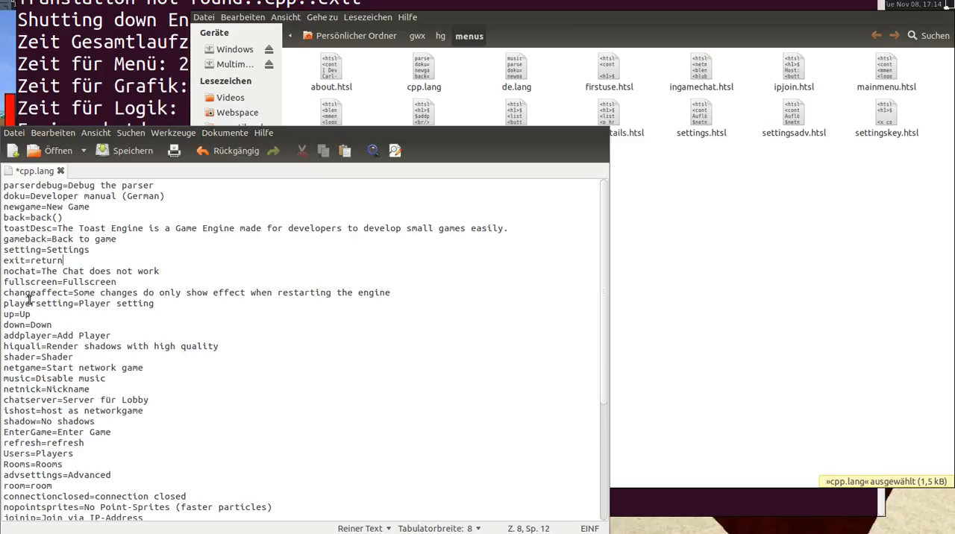
pyautogui.scroll(-3)
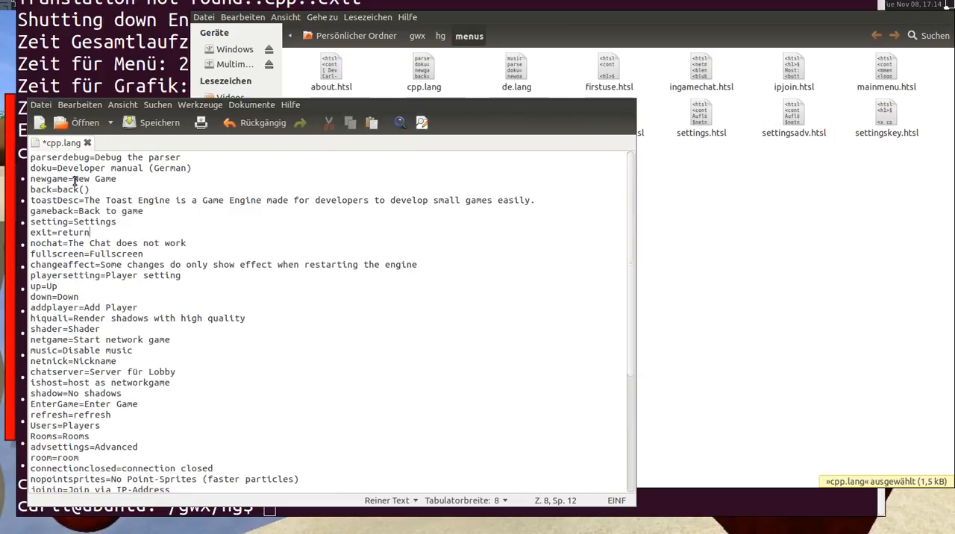
# Step: Set the newgame label to game.start() and save cpp.lang
pyautogui.doubleClick(91, 179)
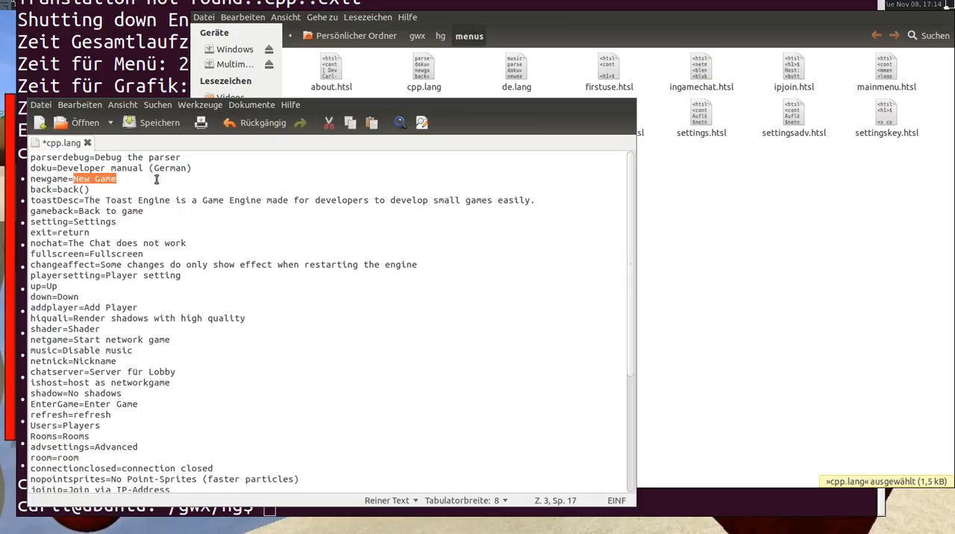
pyautogui.write('game.')
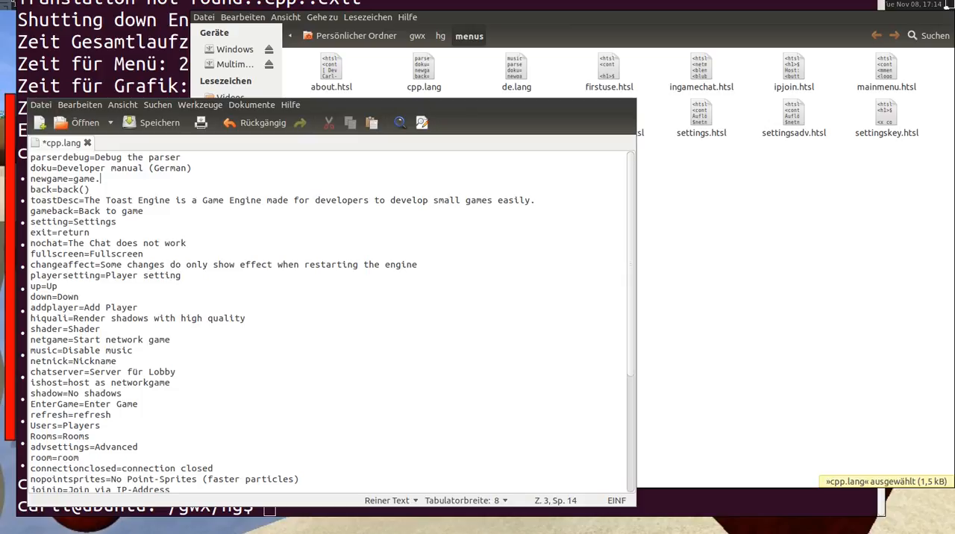
pyautogui.write('start()')
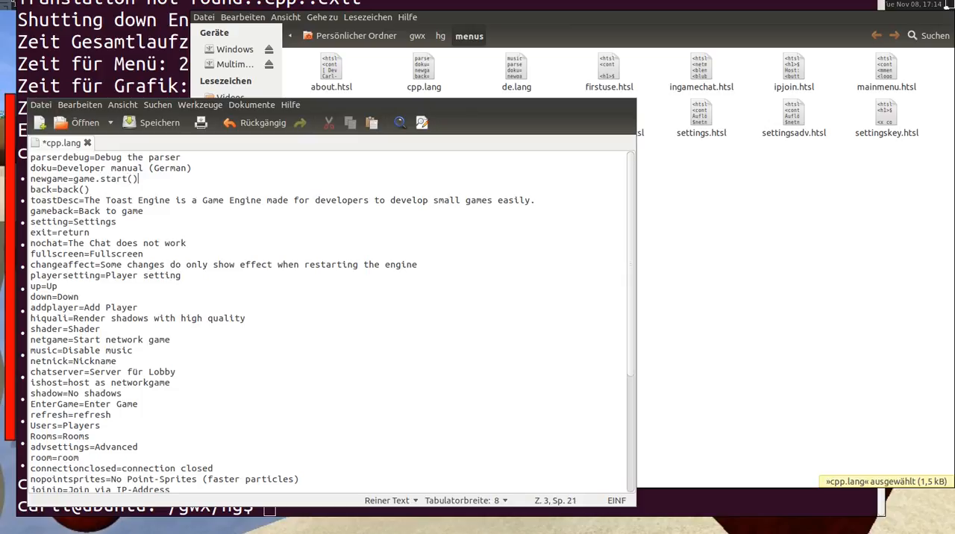
pyautogui.click(159, 122)
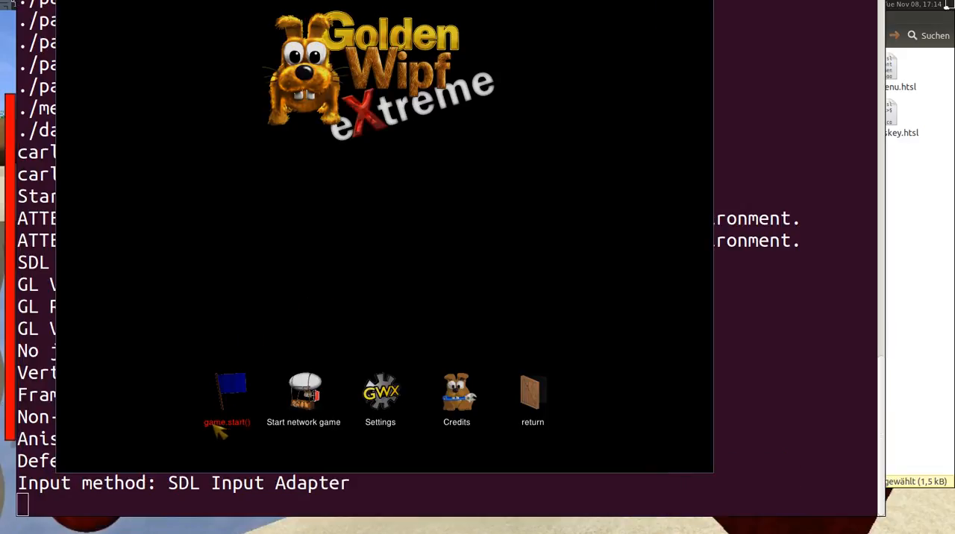
pyautogui.moveTo(224, 429)
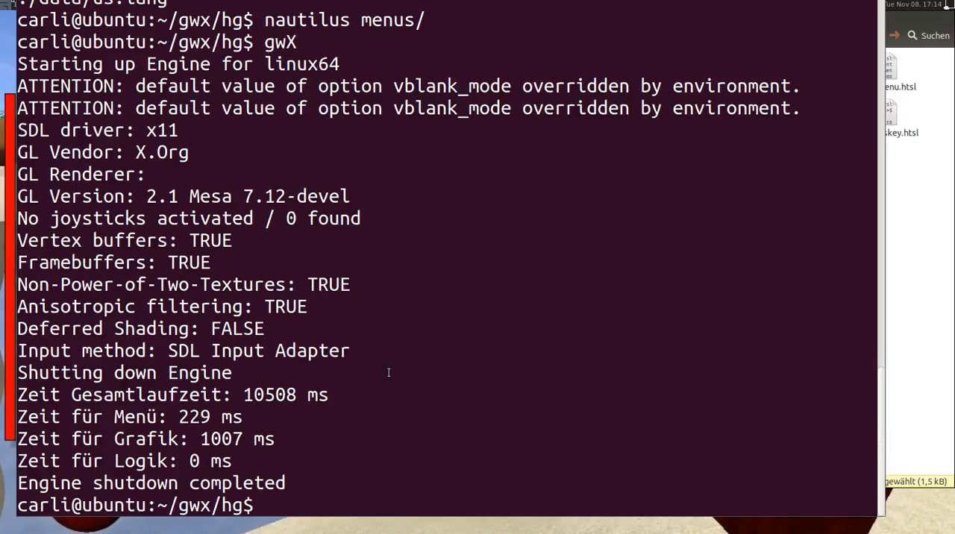
# Step: Relaunch gwX until it exits, then select the missing joinedit translation in the output
pyautogui.write('gwX')
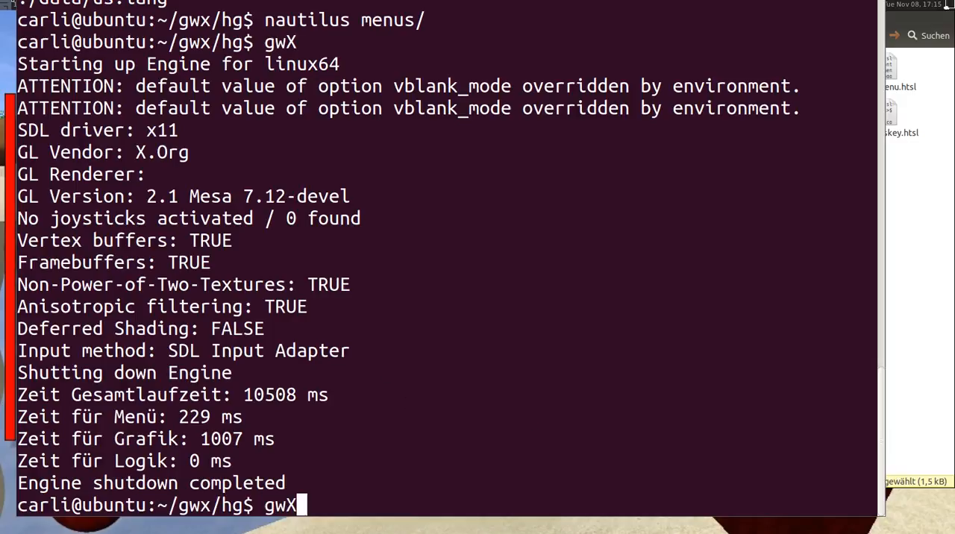
pyautogui.press('Return')
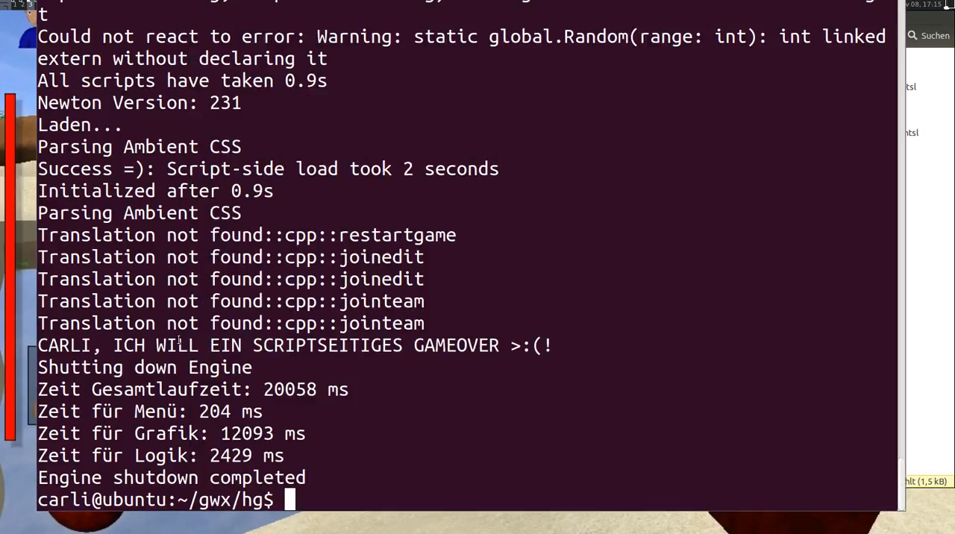
pyautogui.doubleClick(381, 279)
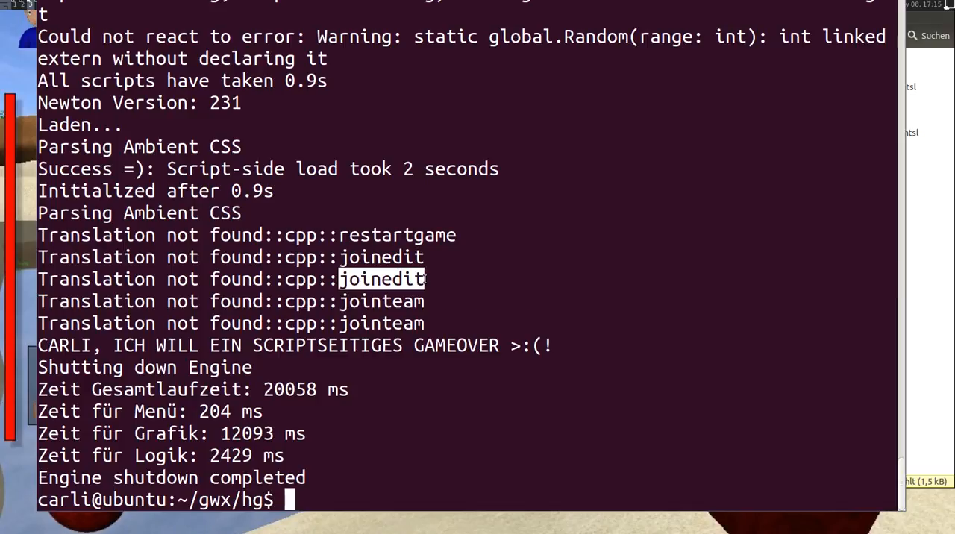